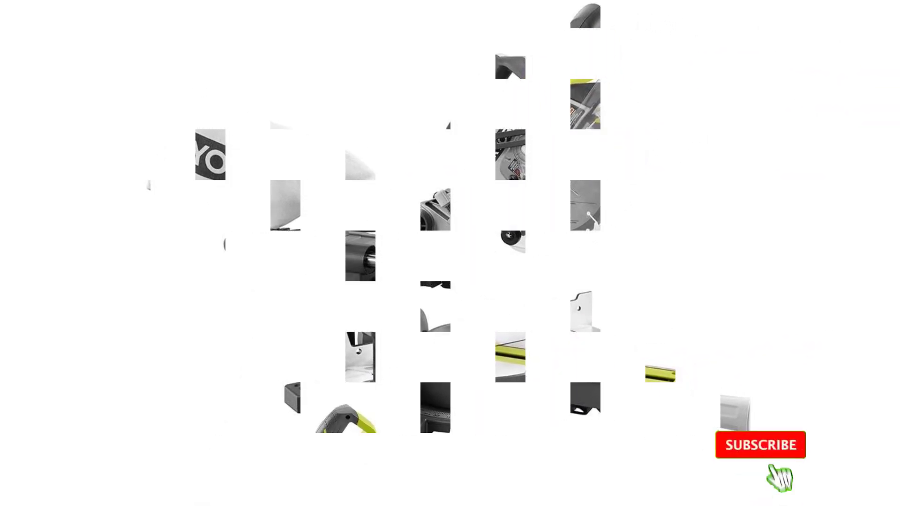
{"action": "left_click", "coordinate": [760, 444]}
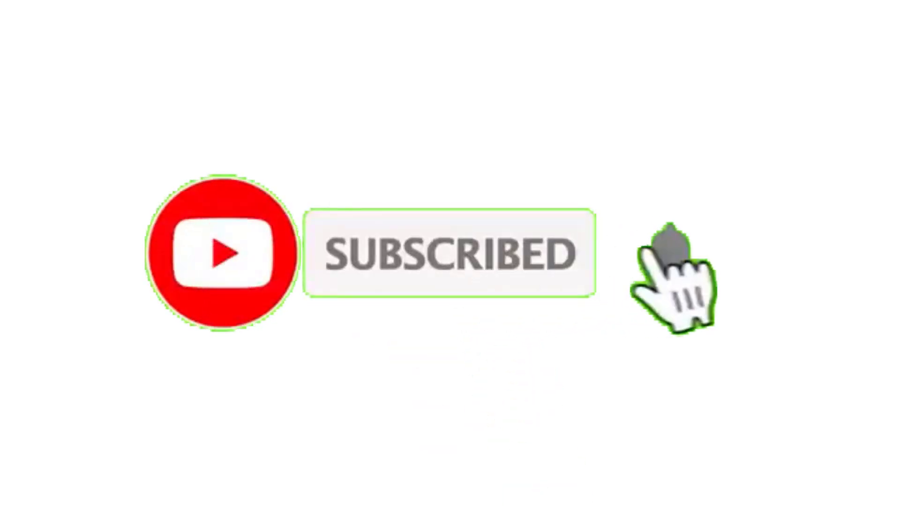
{"action": "left_click", "coordinate": [668, 252]}
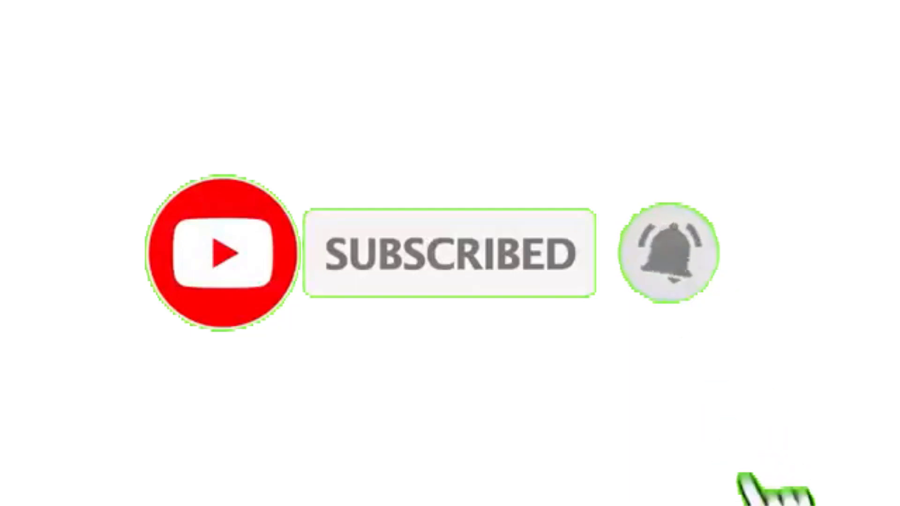